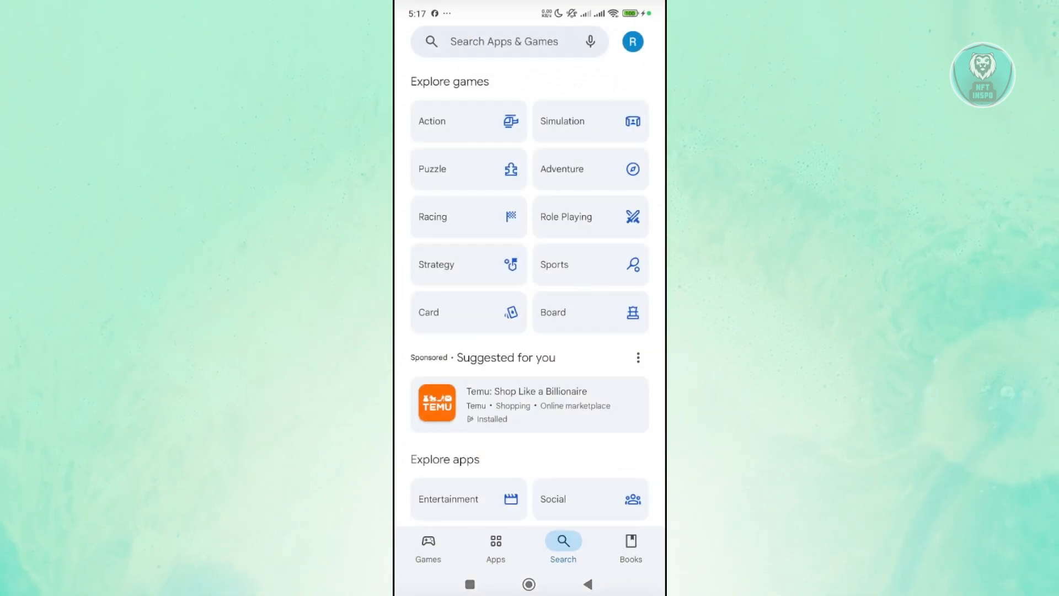
Search Play Store for 'net' and open the installed Netflix app's store page.
{"action": "type", "text": "netflix"}
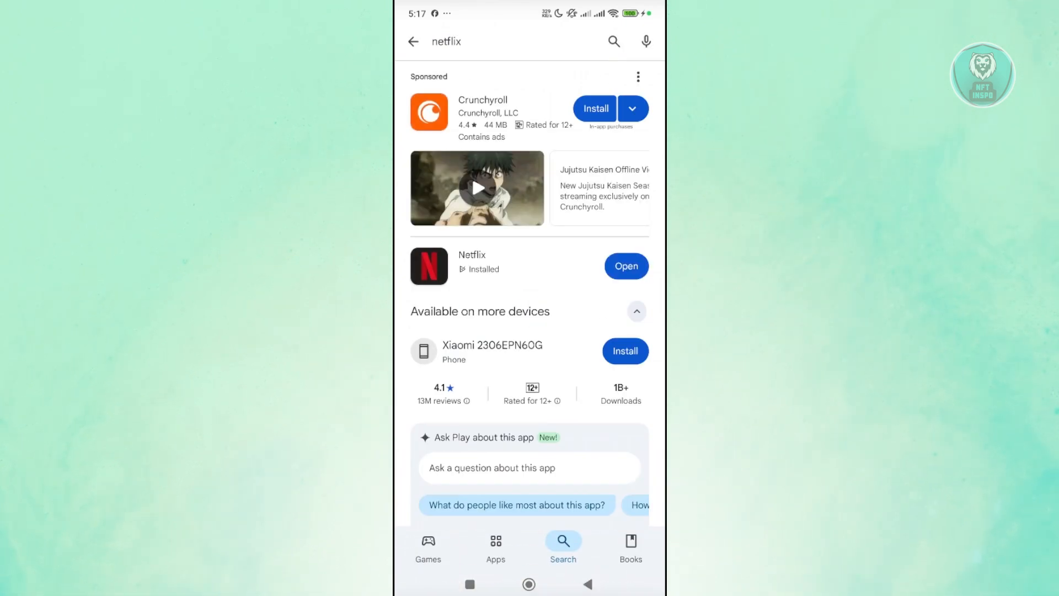
{"action": "left_click", "coordinate": [472, 261]}
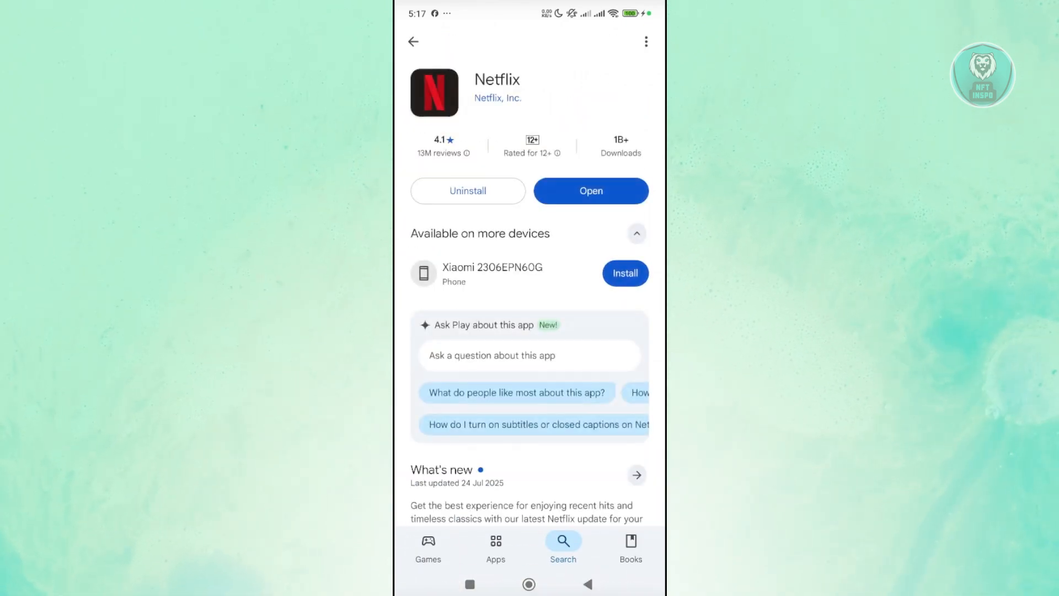